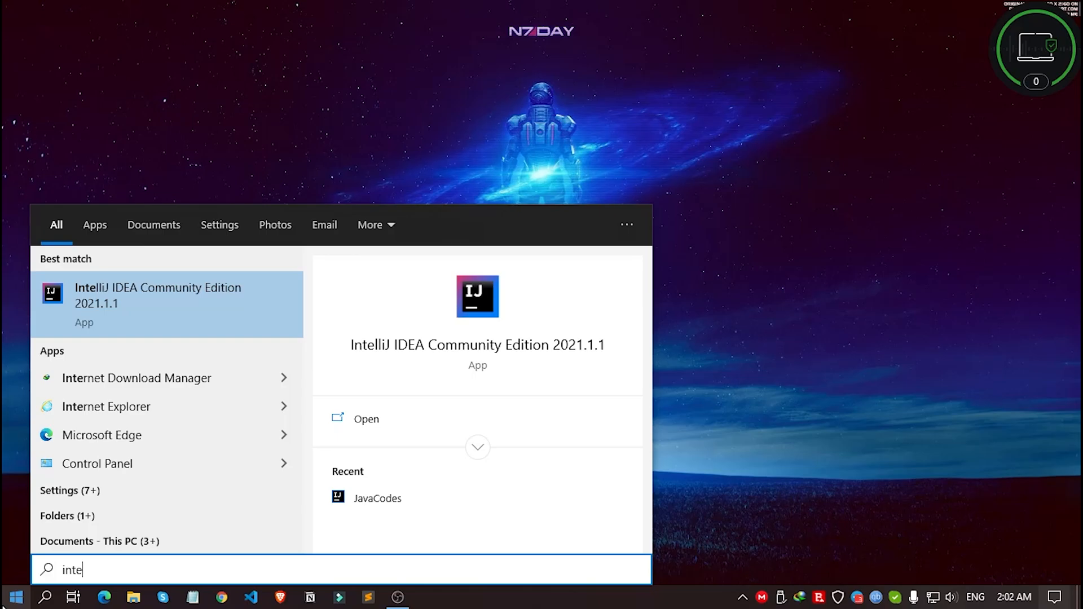
{"action": "mouse_move", "coordinate": [48, 510]}
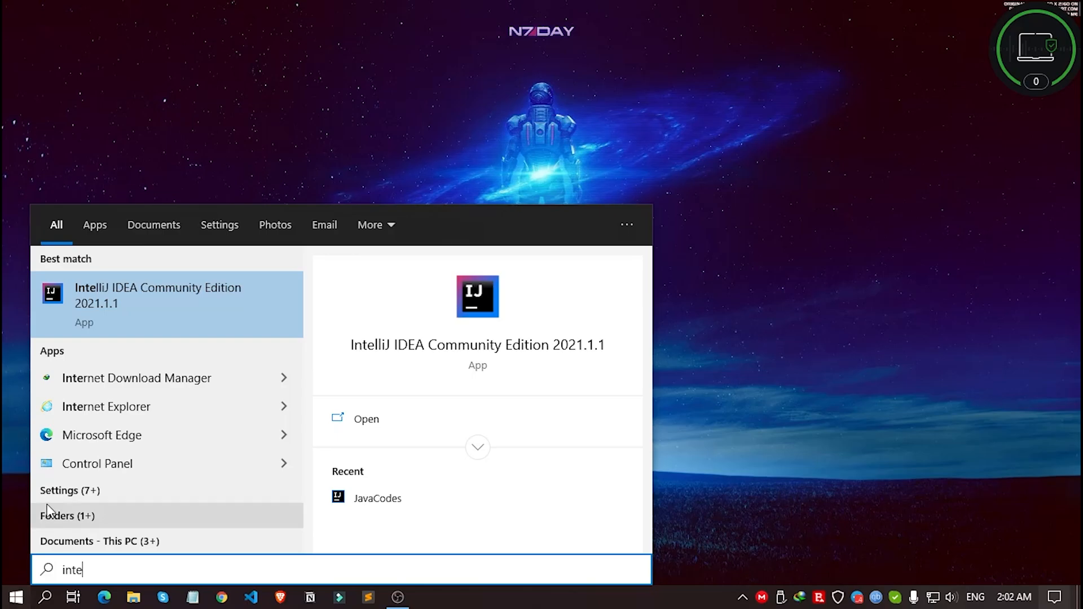
Launch IntelliJ IDEA Community Edition 2021.1.1 from the Start search results
{"action": "left_click", "coordinate": [365, 419]}
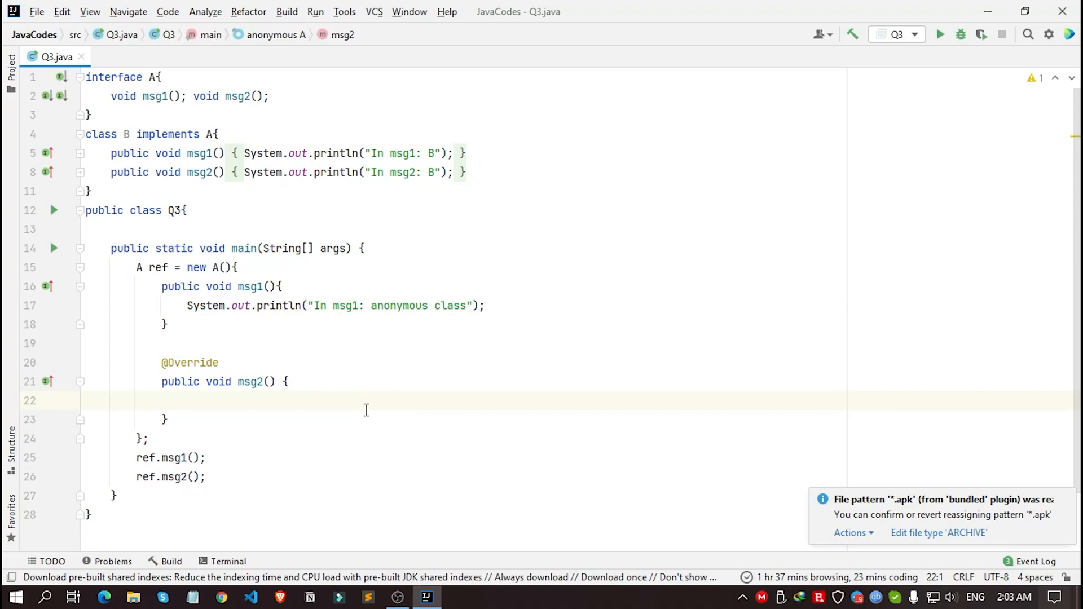
Bring up Settings with Ctrl+Alt+S, cancel it, then head to the File menu
{"action": "key", "text": "ctrl+alt+s"}
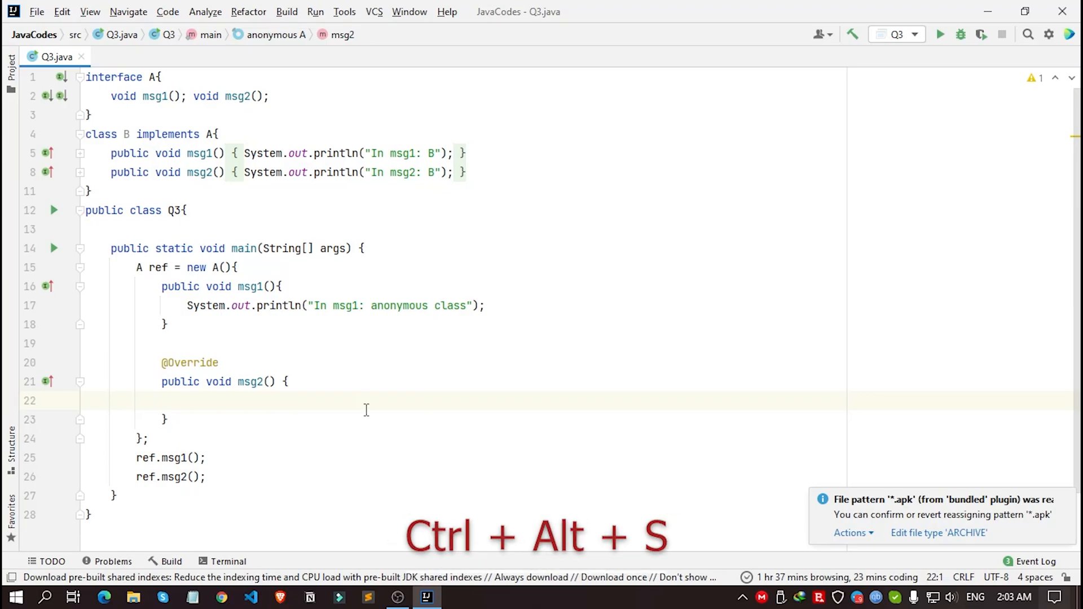
{"action": "key", "text": "ctrl+alt+s"}
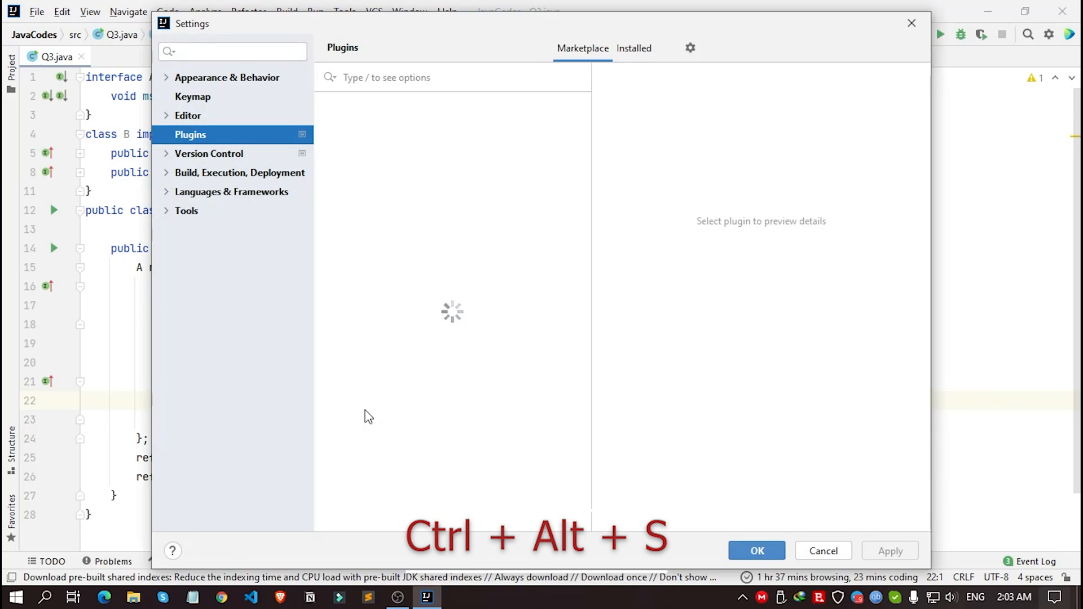
{"action": "mouse_move", "coordinate": [834, 541]}
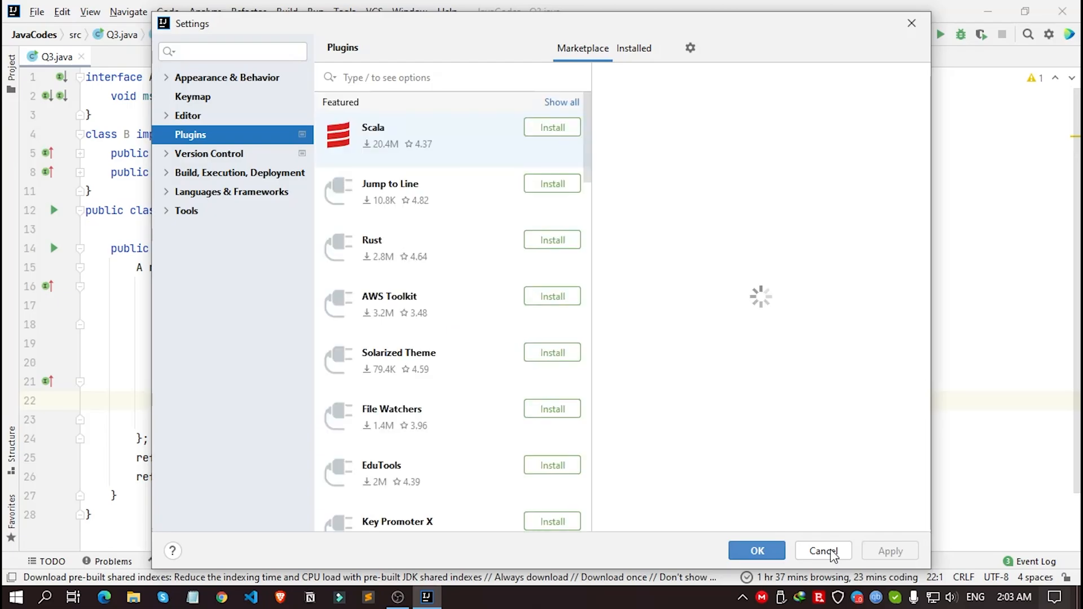
{"action": "left_click", "coordinate": [823, 550]}
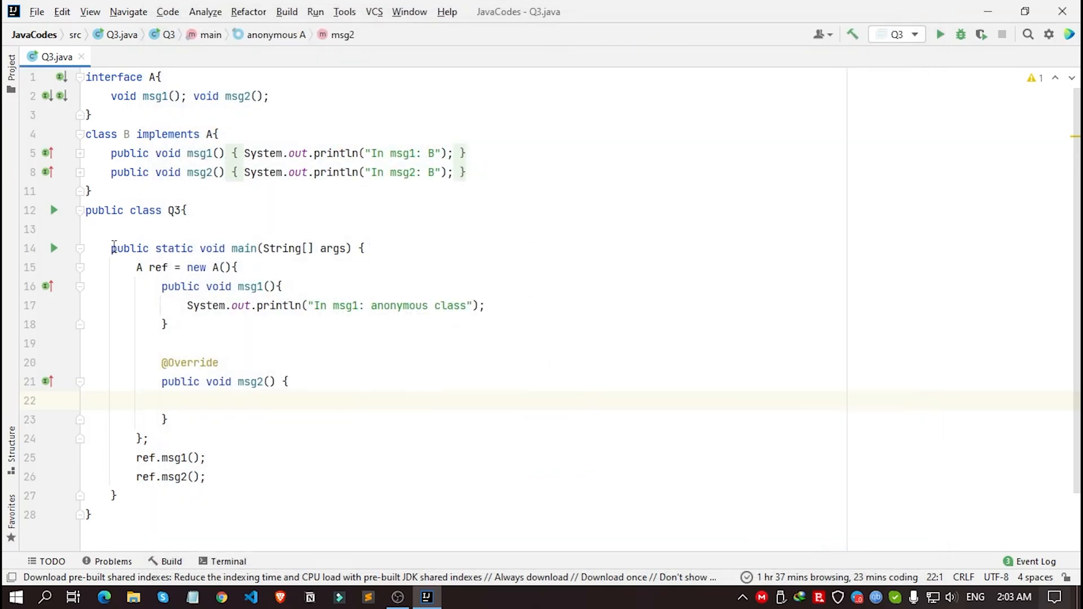
{"action": "left_click", "coordinate": [36, 12]}
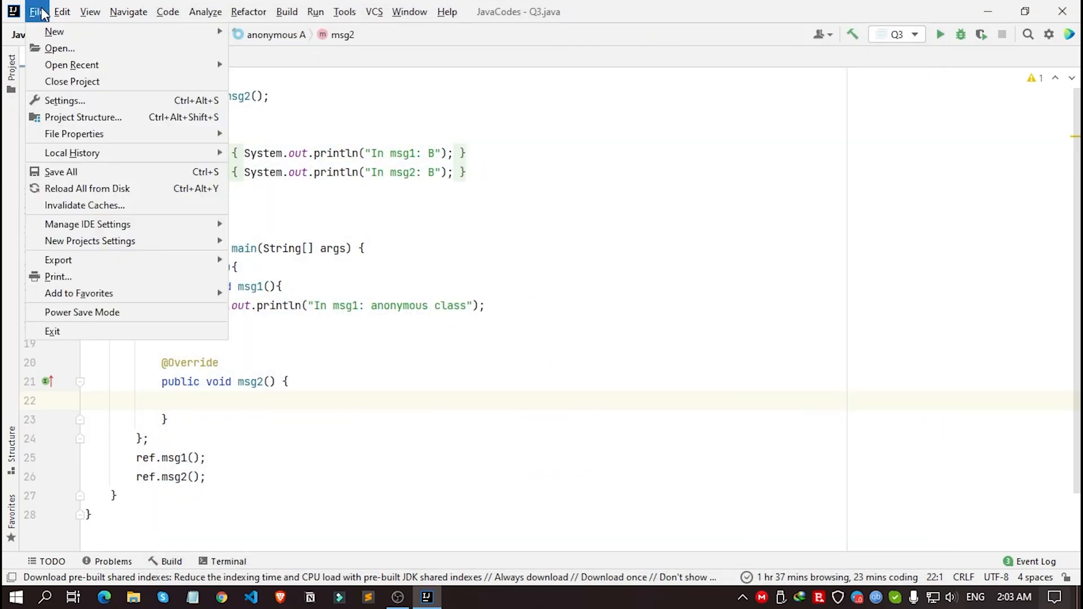
{"action": "mouse_move", "coordinate": [96, 100]}
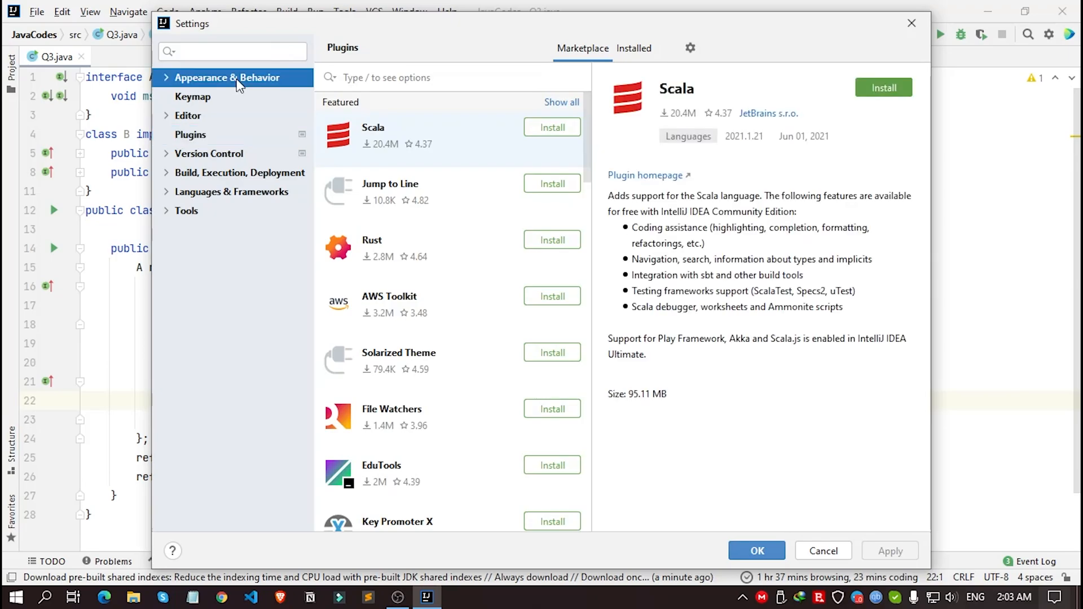
Navigate to the Appearance page under Appearance & Behavior, showing IntelliJ Light
{"action": "left_click", "coordinate": [227, 77]}
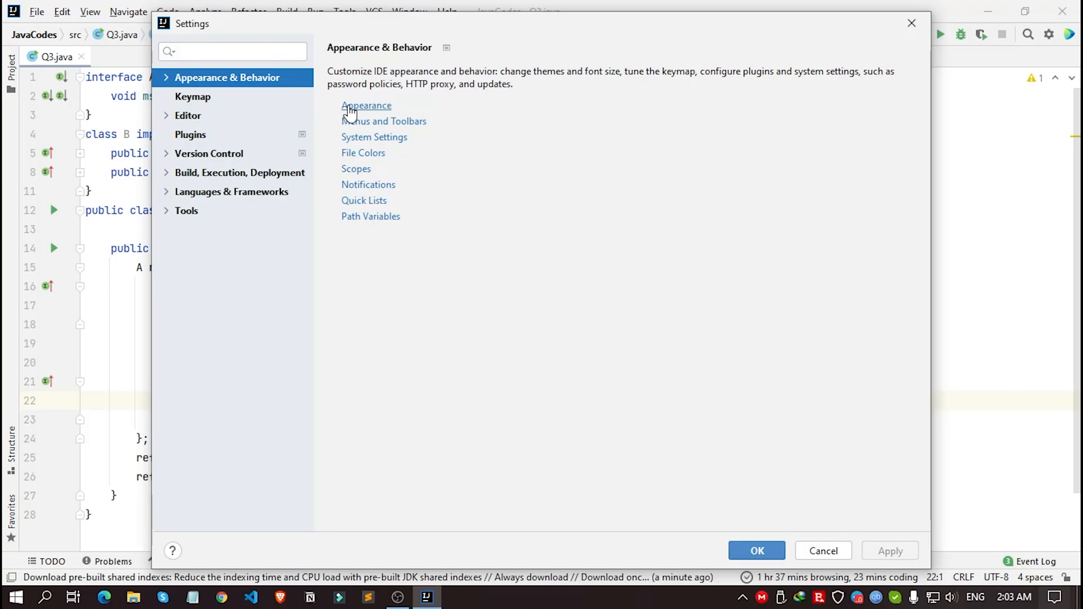
{"action": "mouse_move", "coordinate": [376, 110]}
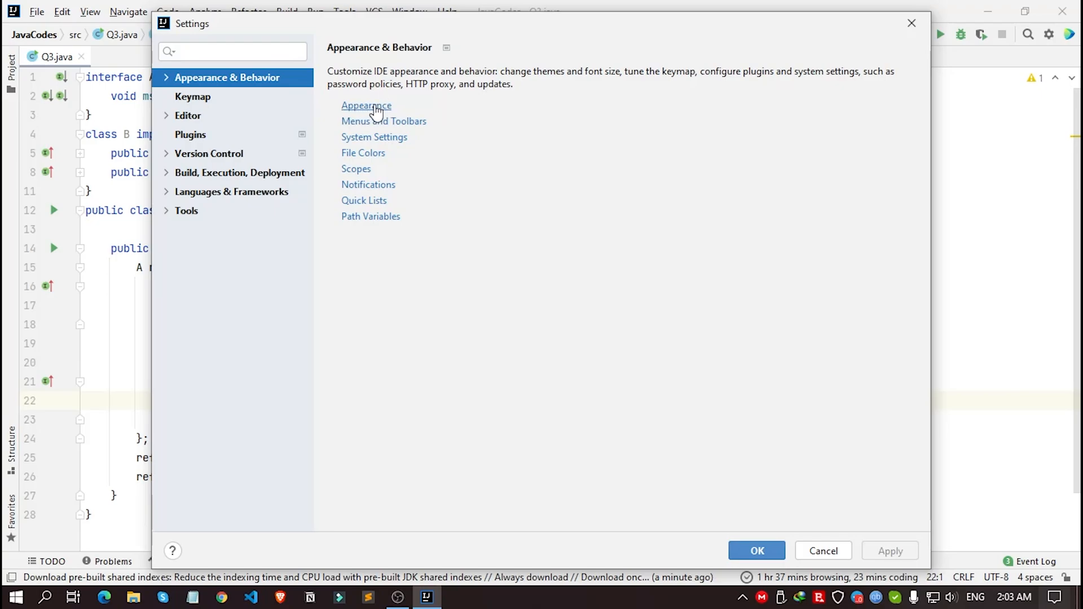
{"action": "left_click", "coordinate": [366, 105]}
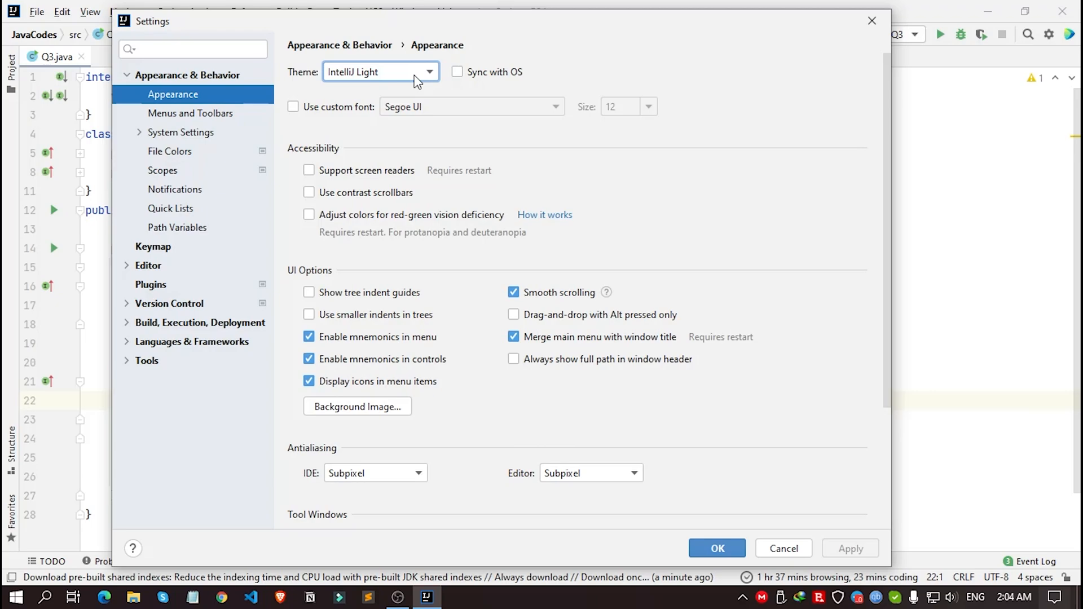
Toggle Sync with OS on to get Darcula, then off to keep Darcula manually
{"action": "left_click", "coordinate": [458, 71]}
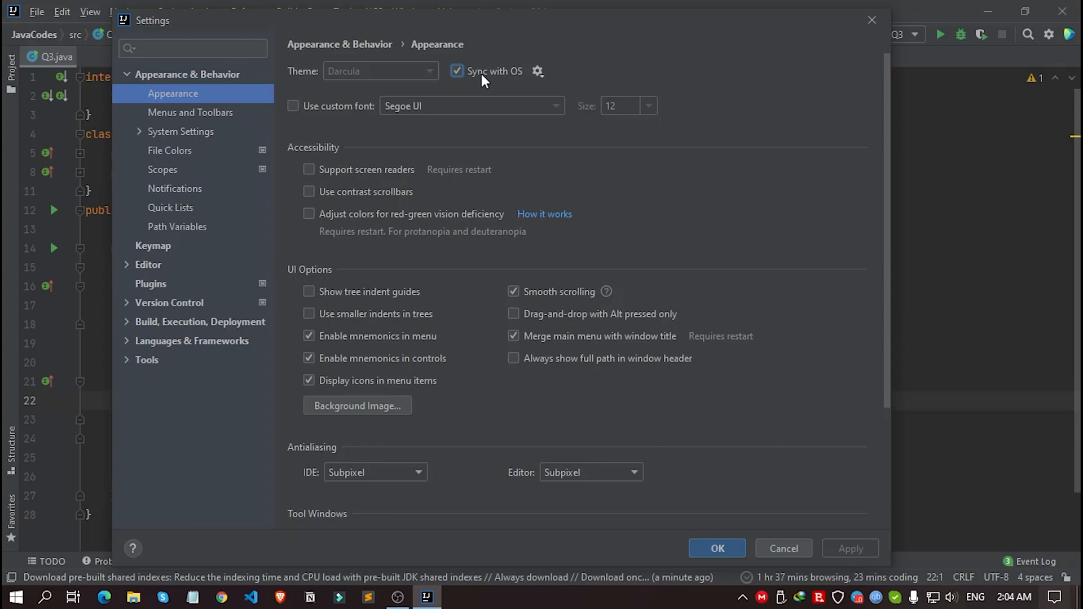
{"action": "left_click", "coordinate": [456, 71]}
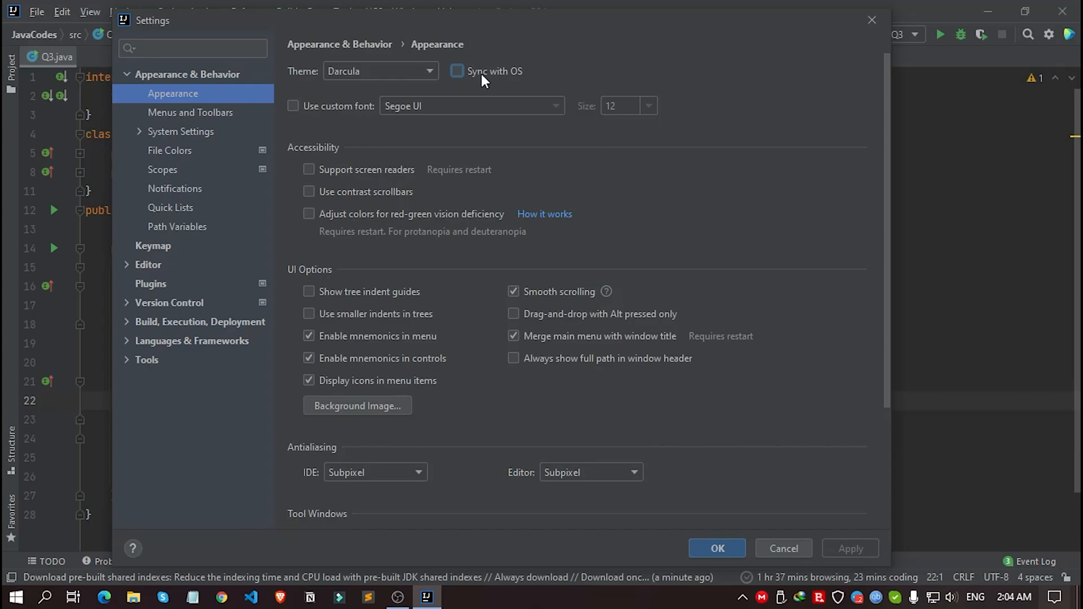
{"action": "mouse_move", "coordinate": [422, 81]}
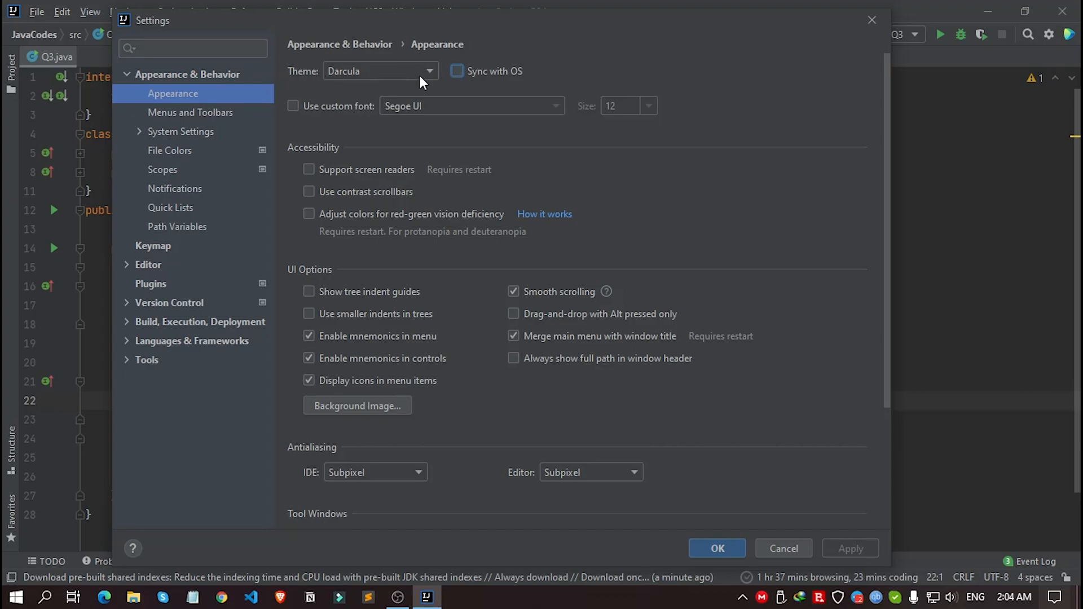
Cycle the theme through Windows 10 Light, Darcula and High contrast, ending on IntelliJ Light
{"action": "left_click", "coordinate": [435, 71]}
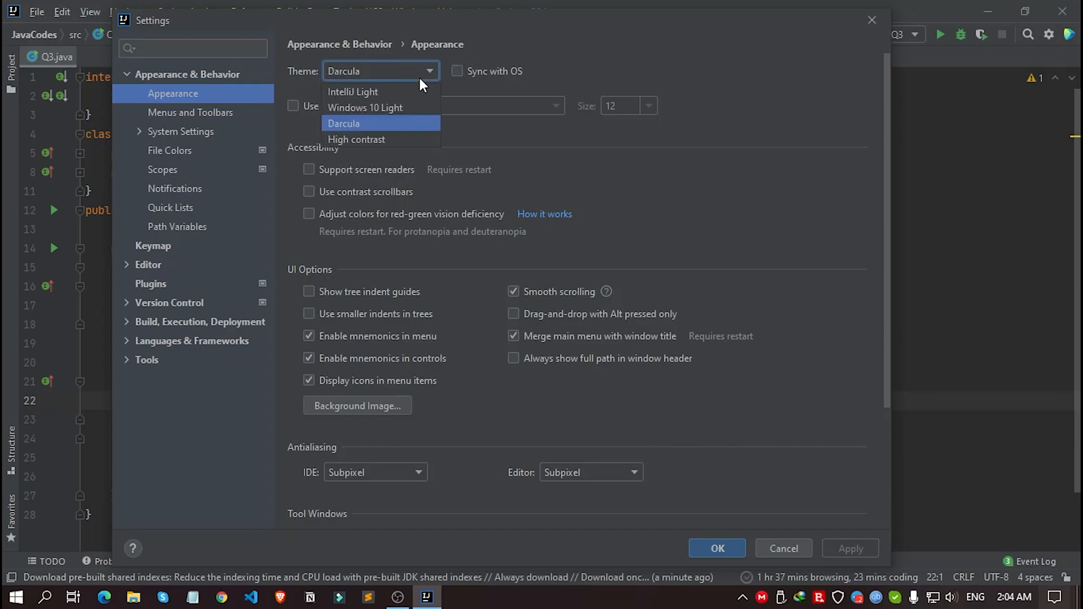
{"action": "mouse_move", "coordinate": [403, 107]}
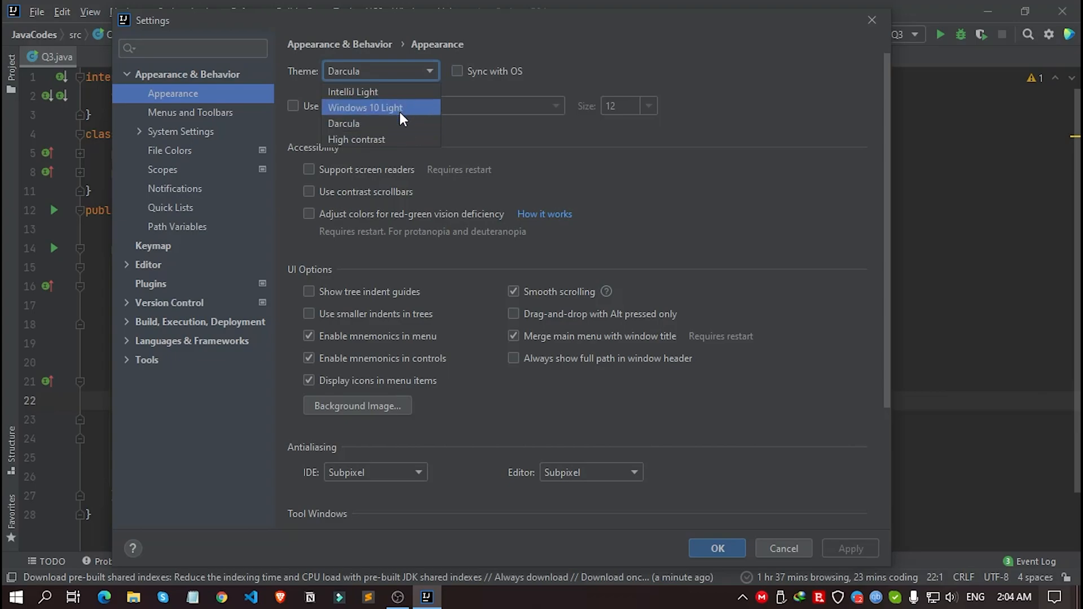
{"action": "mouse_move", "coordinate": [352, 92]}
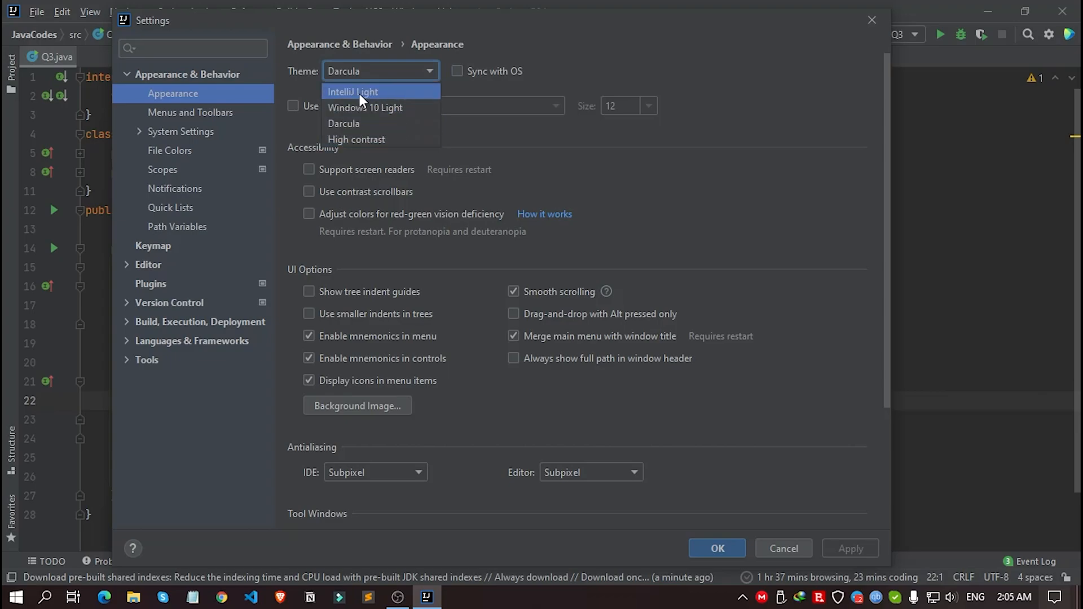
{"action": "left_click", "coordinate": [353, 92]}
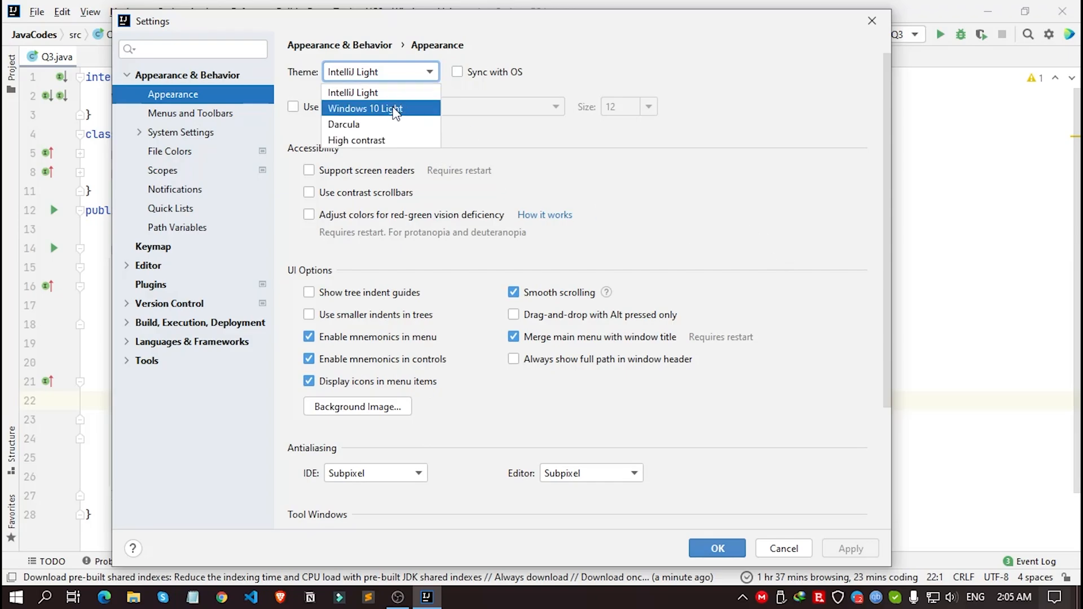
{"action": "left_click", "coordinate": [364, 108]}
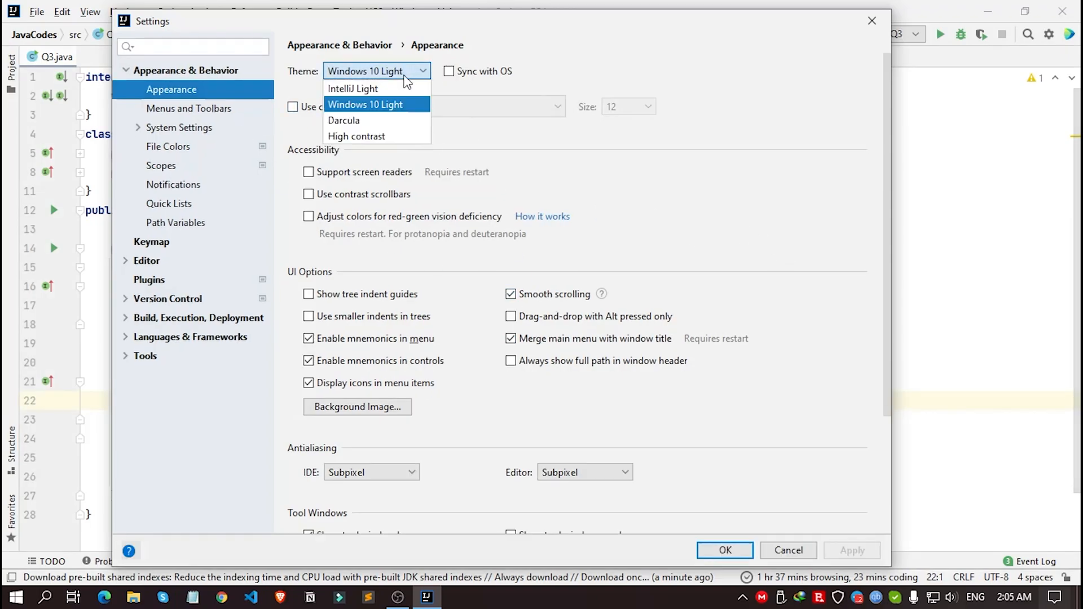
{"action": "left_click", "coordinate": [344, 120]}
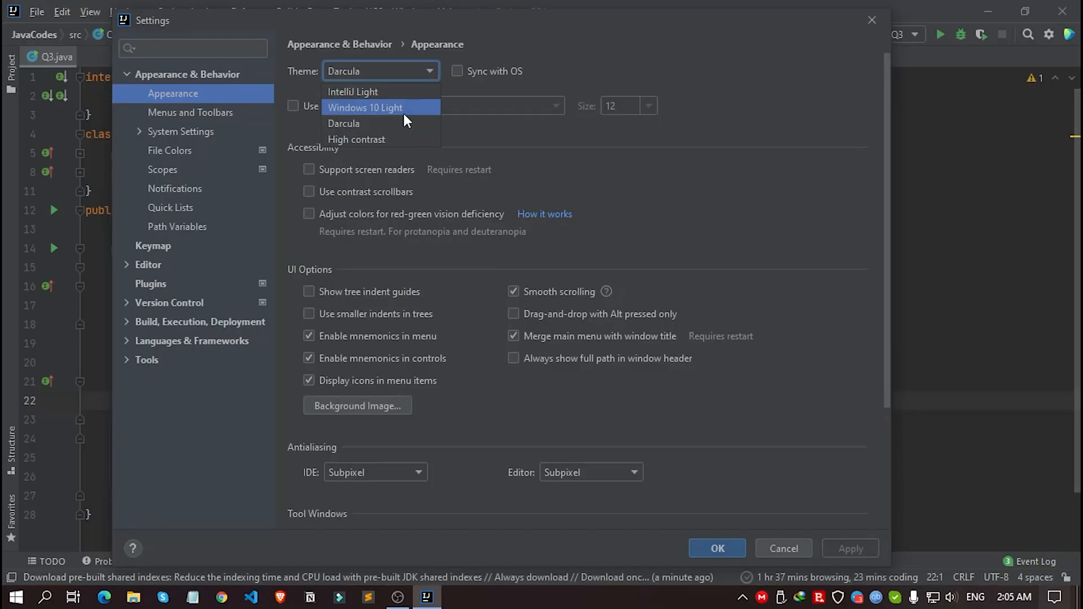
{"action": "left_click", "coordinate": [357, 138]}
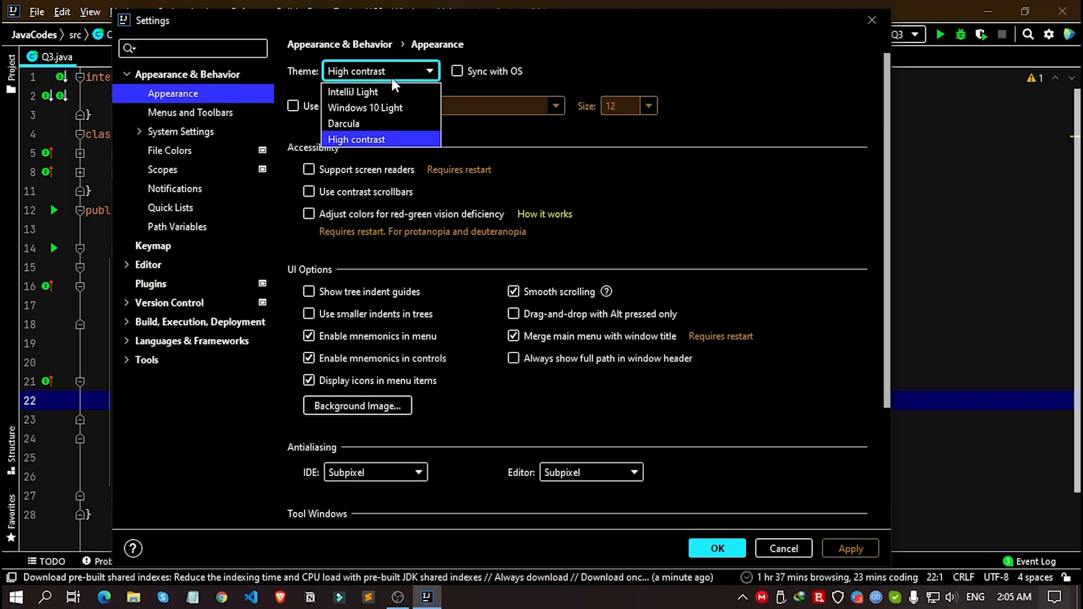
{"action": "mouse_move", "coordinate": [352, 92]}
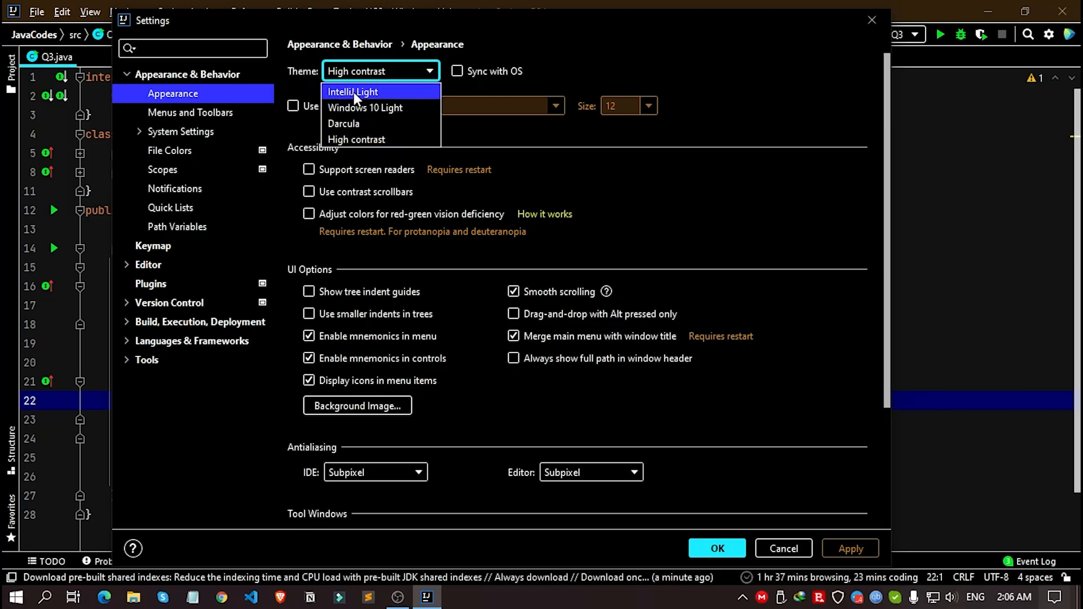
{"action": "mouse_move", "coordinate": [387, 96]}
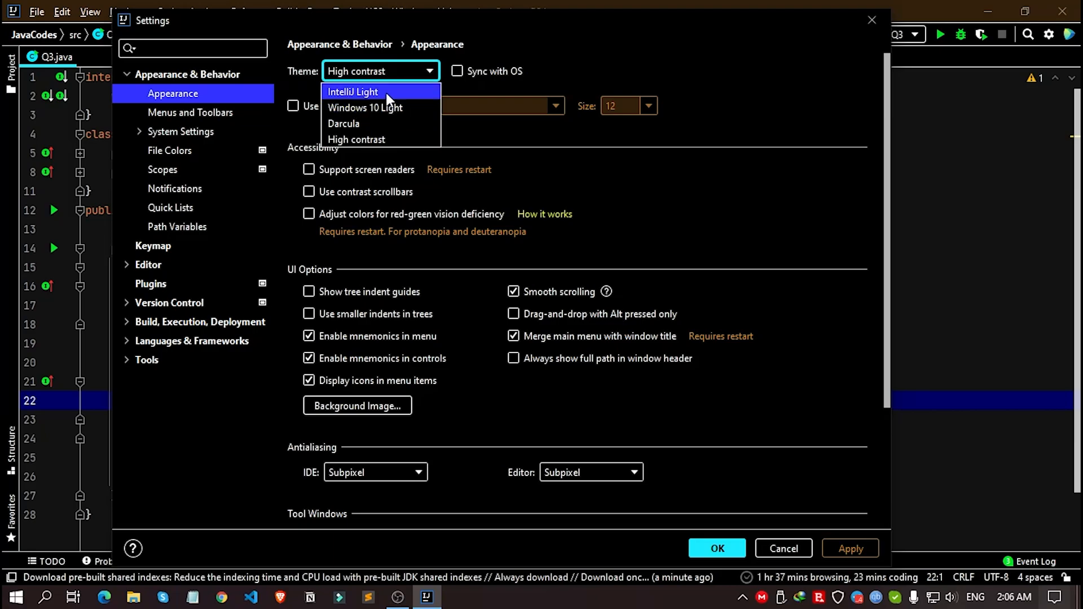
{"action": "left_click", "coordinate": [352, 92]}
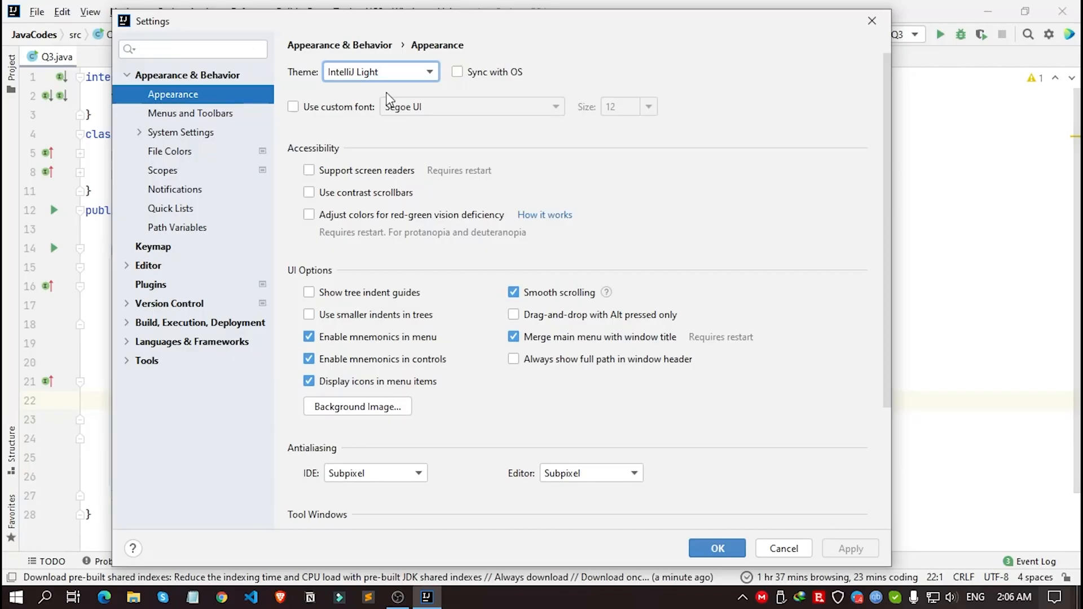
{"action": "mouse_move", "coordinate": [393, 79]}
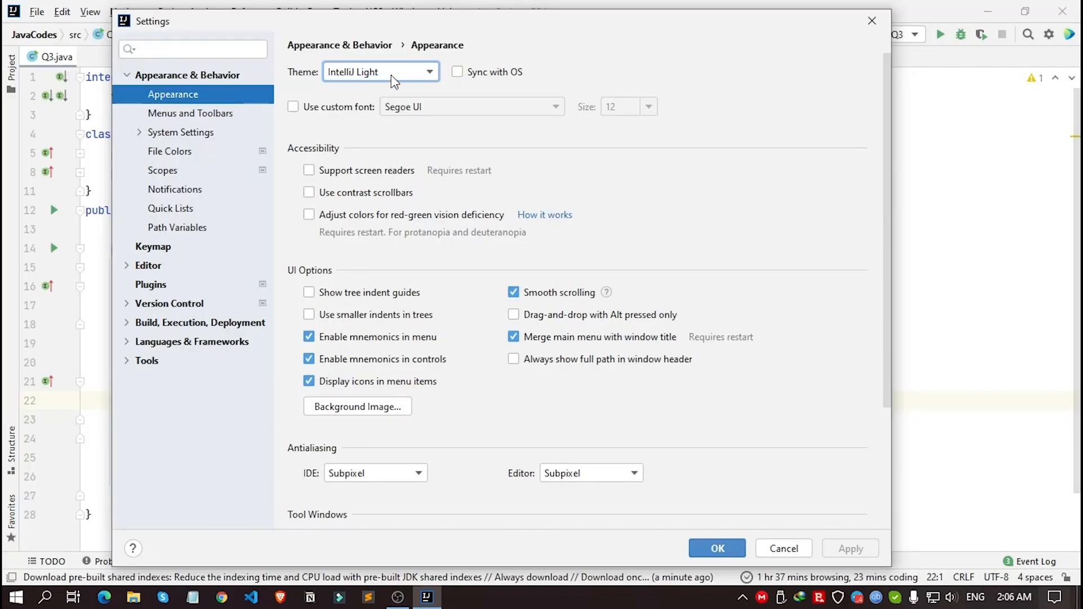
{"action": "mouse_move", "coordinate": [846, 392]}
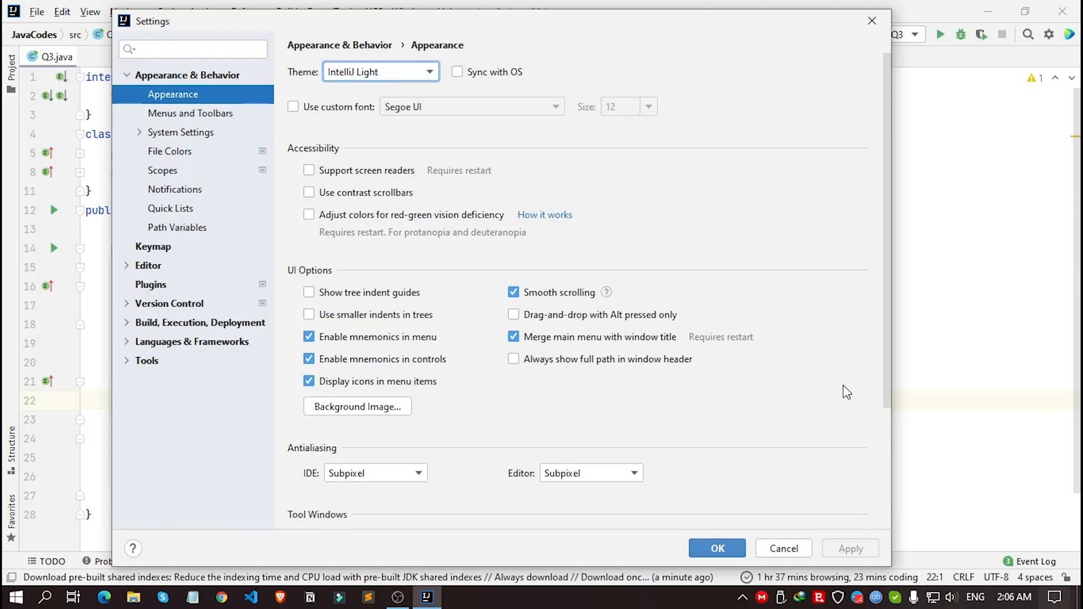
{"action": "mouse_move", "coordinate": [422, 81]}
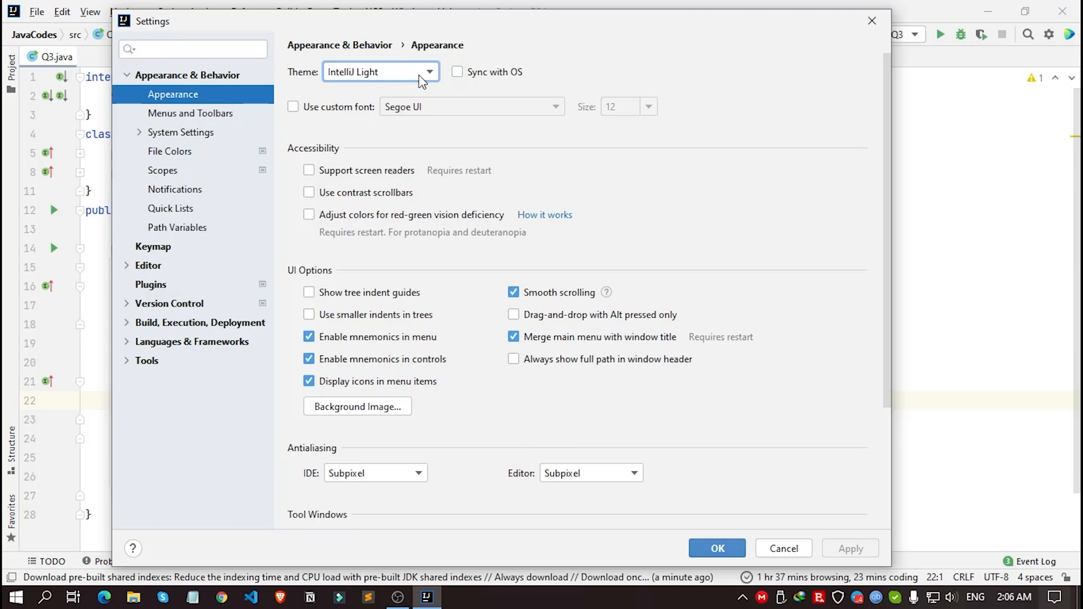
{"action": "mouse_move", "coordinate": [850, 560]}
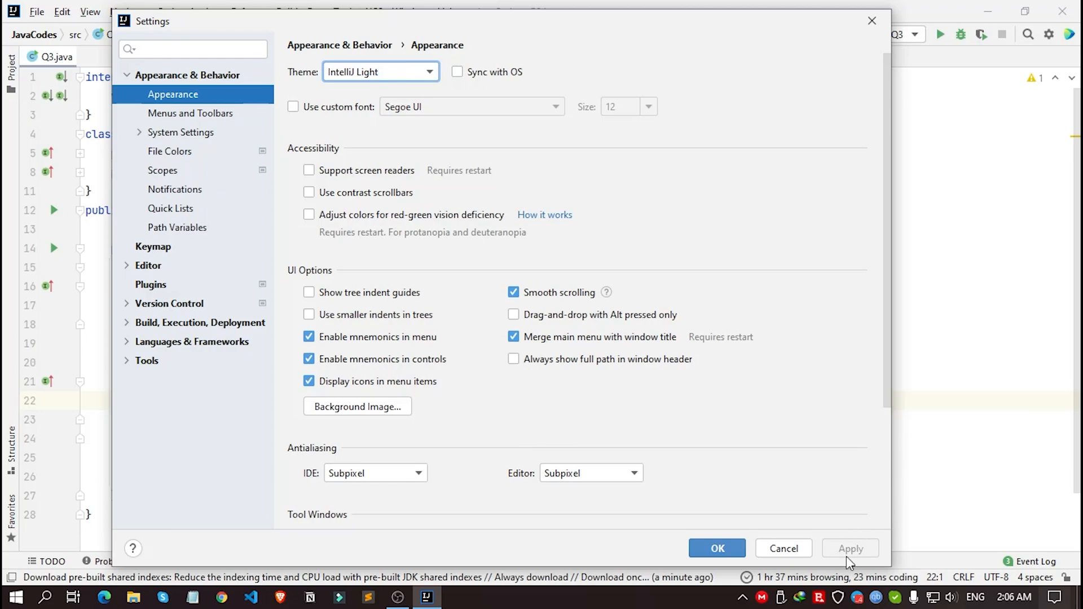
Choose Darcula from the Theme list and confirm with OK to close Settings
{"action": "left_click", "coordinate": [380, 71]}
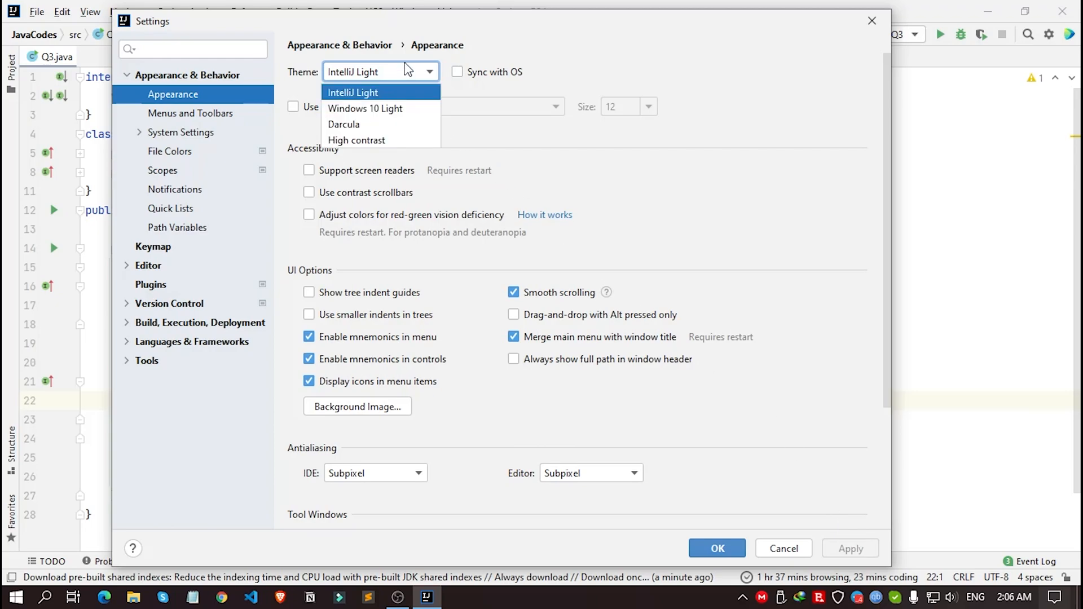
{"action": "mouse_move", "coordinate": [364, 126]}
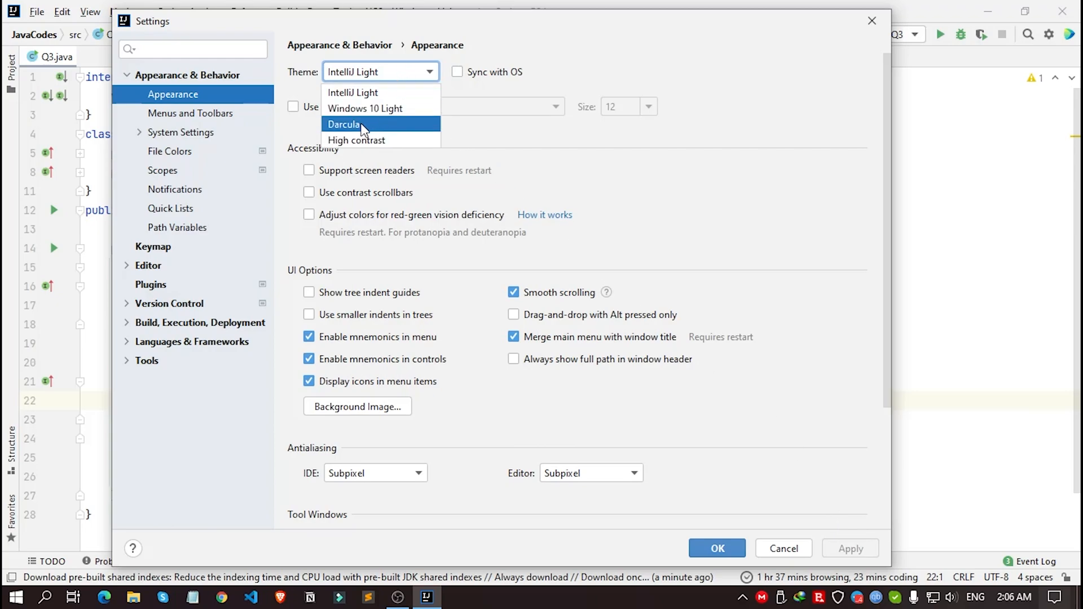
{"action": "left_click", "coordinate": [365, 108]}
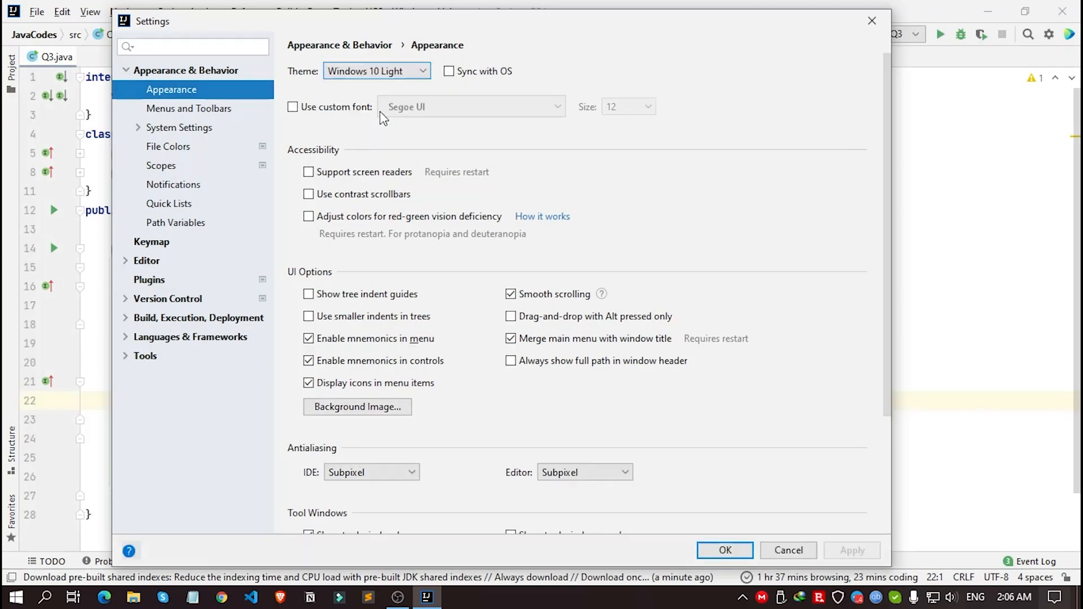
{"action": "left_click", "coordinate": [375, 71]}
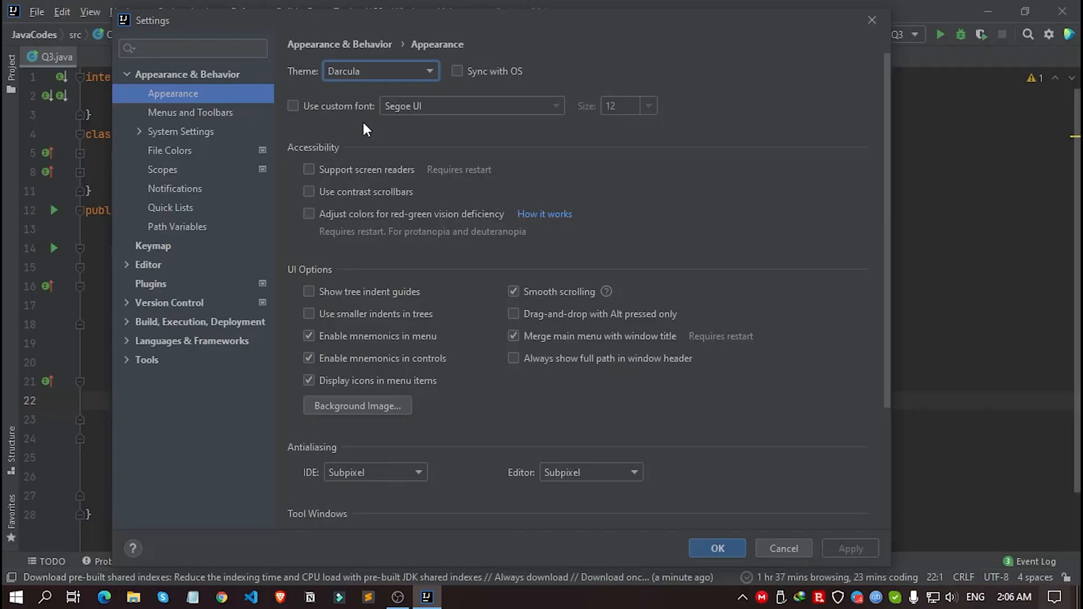
{"action": "mouse_move", "coordinate": [888, 551]}
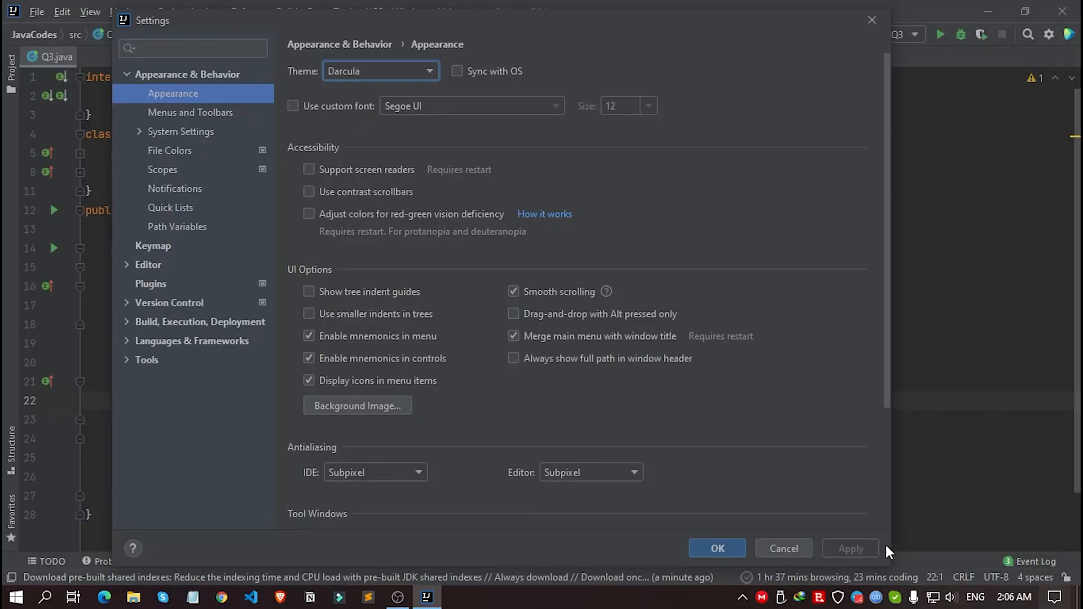
{"action": "scroll", "scroll_direction": "down", "scroll_amount": 3}
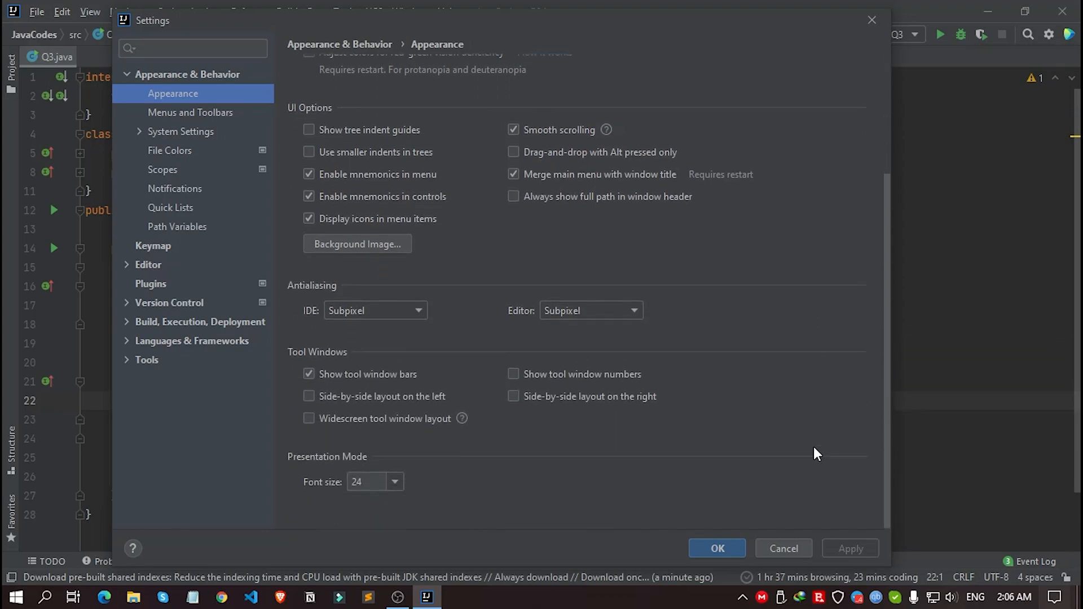
{"action": "mouse_move", "coordinate": [859, 556]}
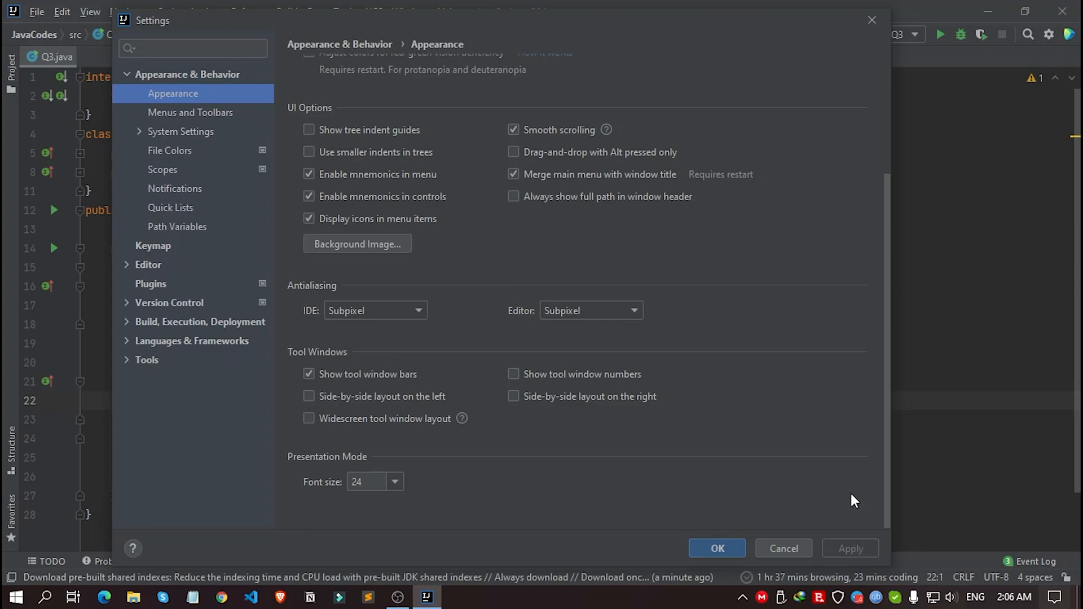
{"action": "scroll", "scroll_direction": "up", "scroll_amount": 3}
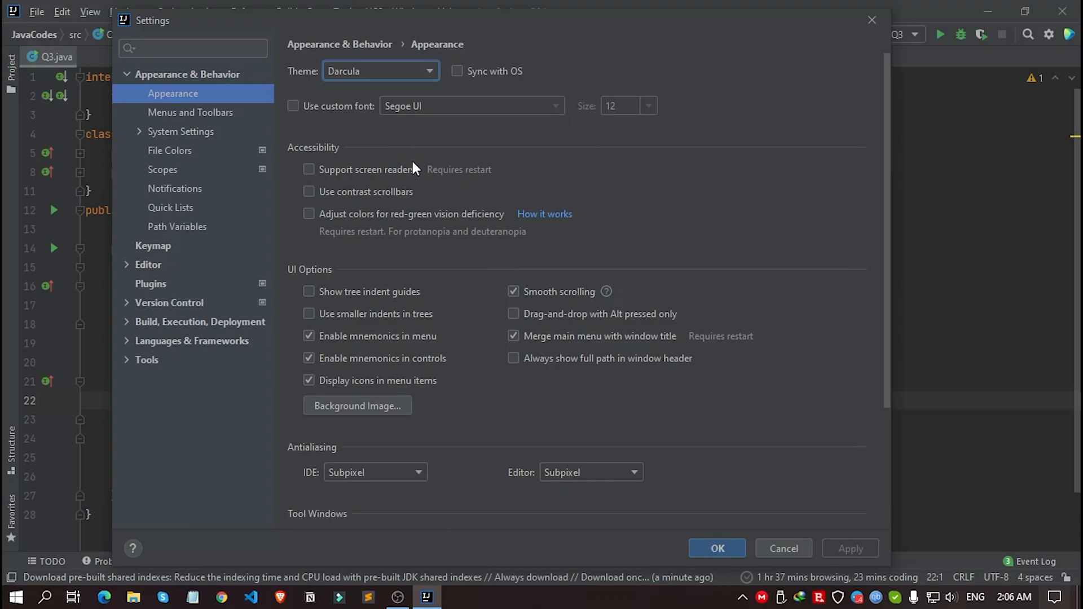
{"action": "left_click", "coordinate": [379, 71]}
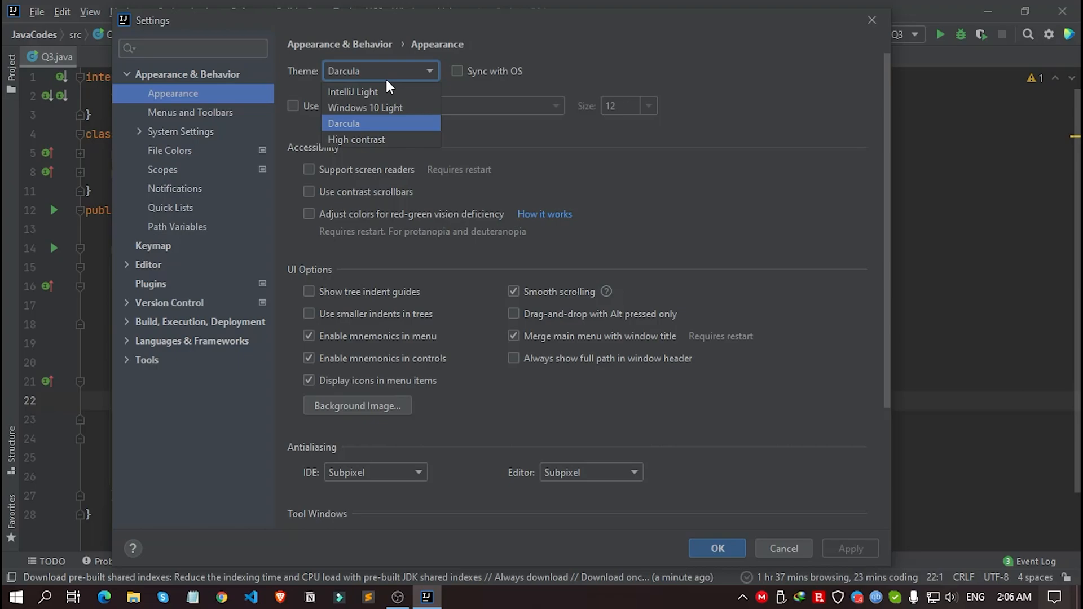
{"action": "mouse_move", "coordinate": [364, 107]}
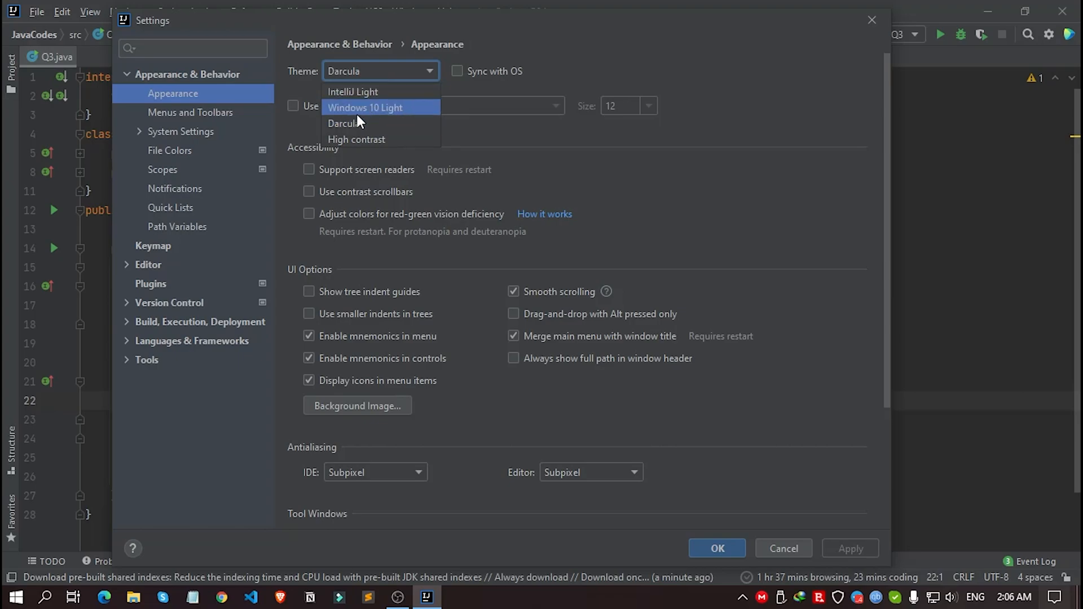
{"action": "left_click", "coordinate": [344, 123]}
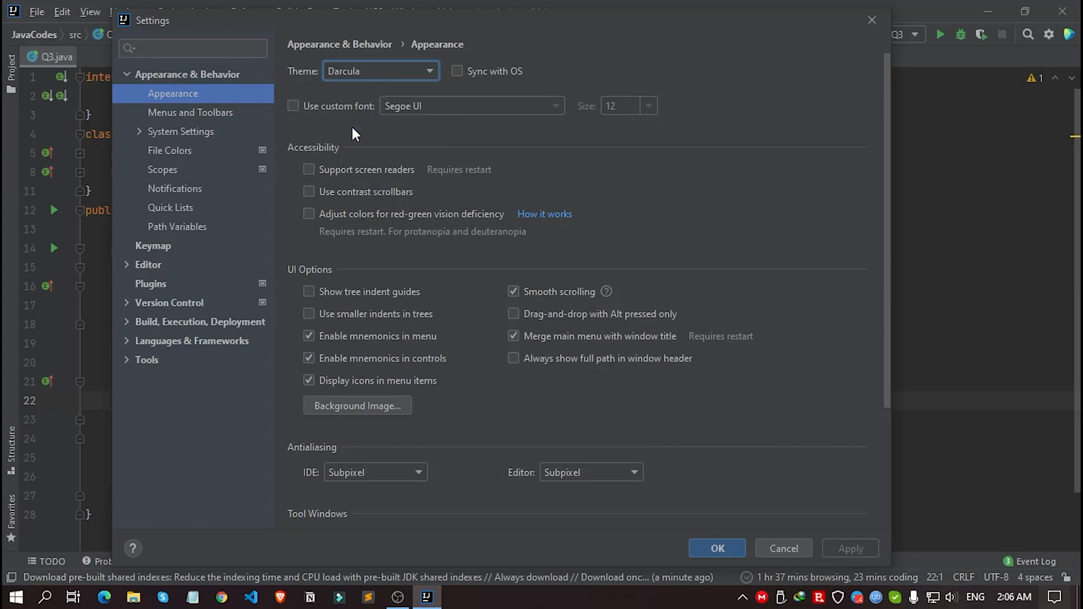
{"action": "mouse_move", "coordinate": [717, 548]}
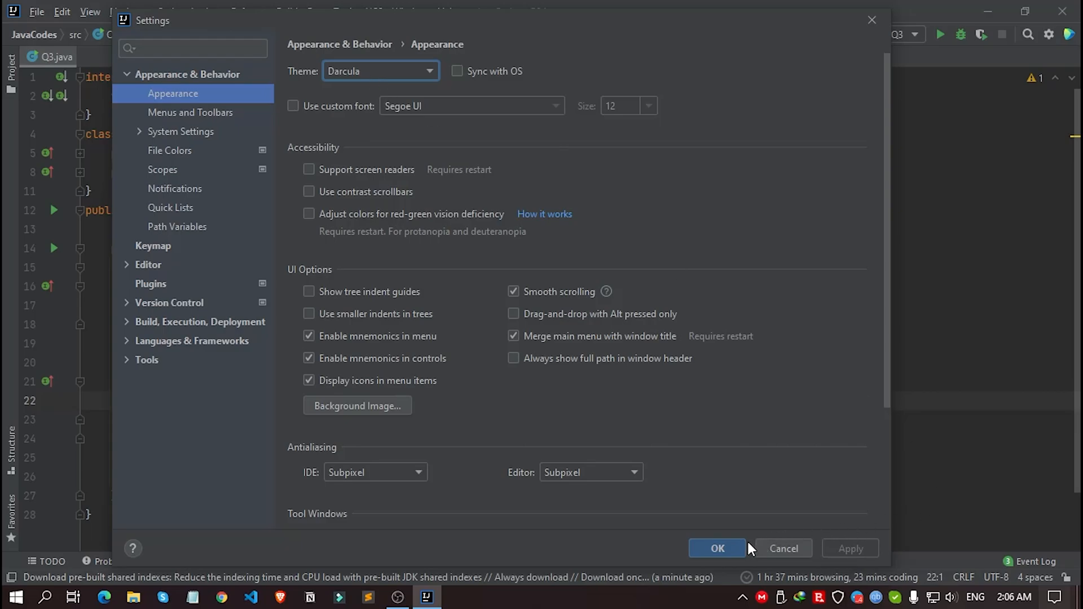
{"action": "left_click", "coordinate": [717, 548]}
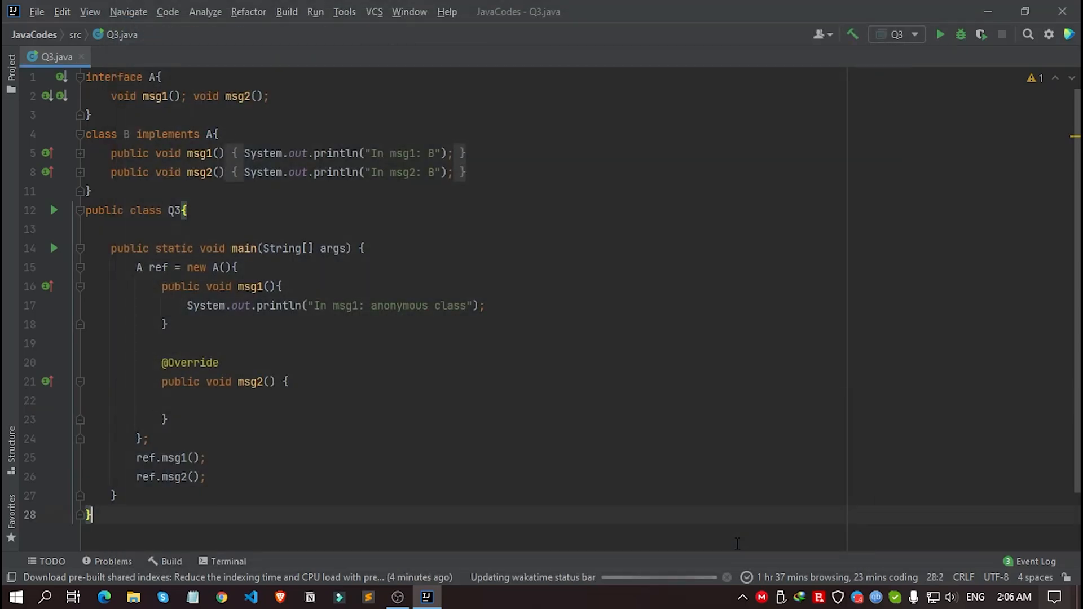